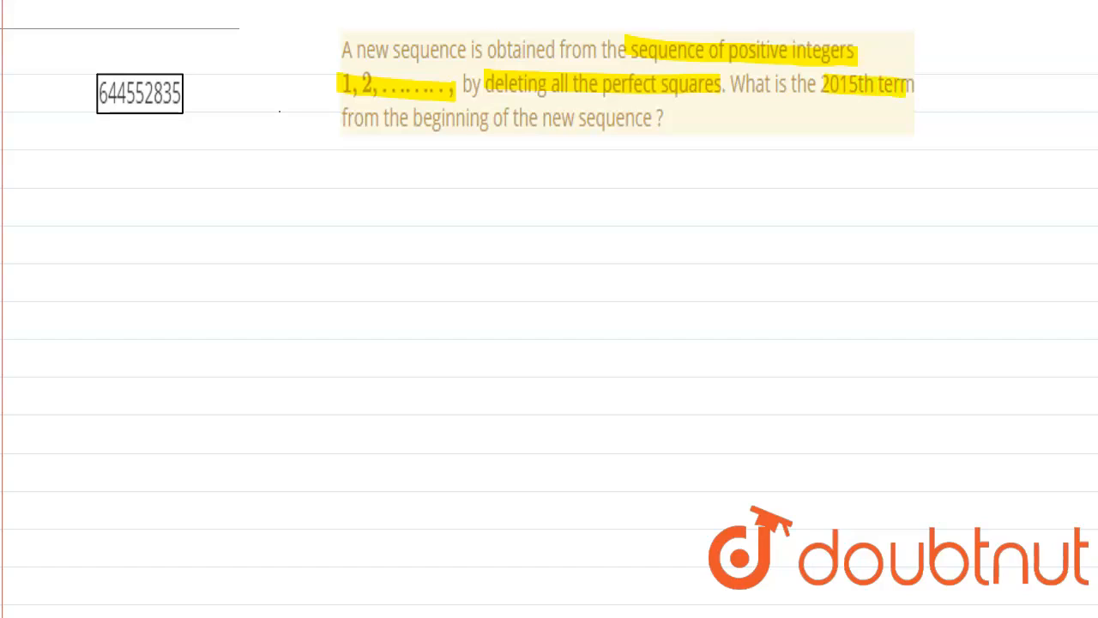
type("45)^2 =")
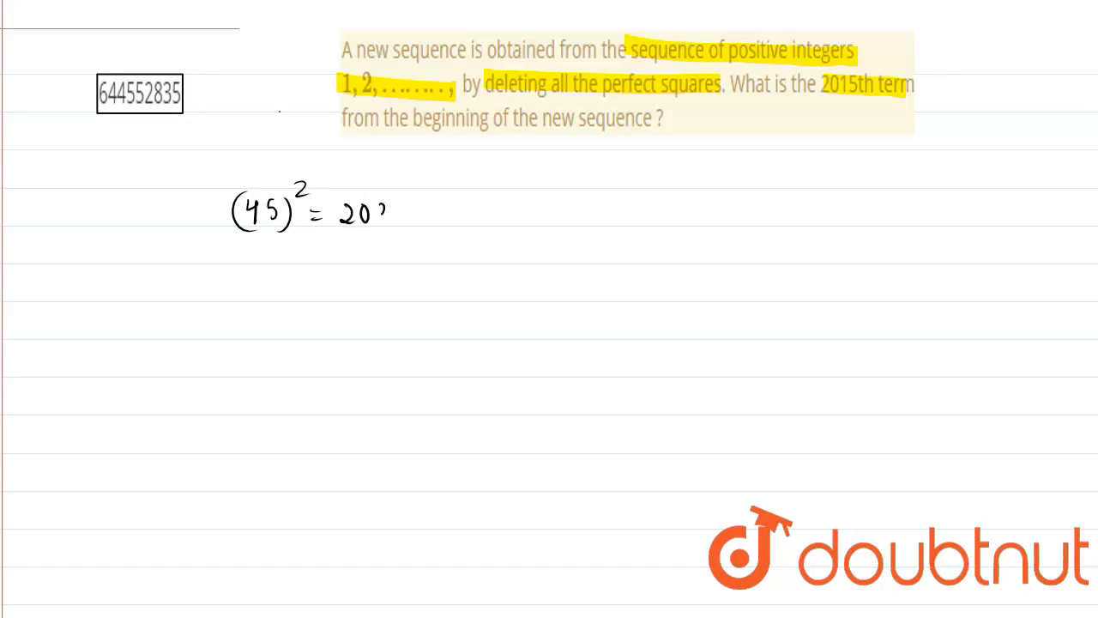
type("2025")
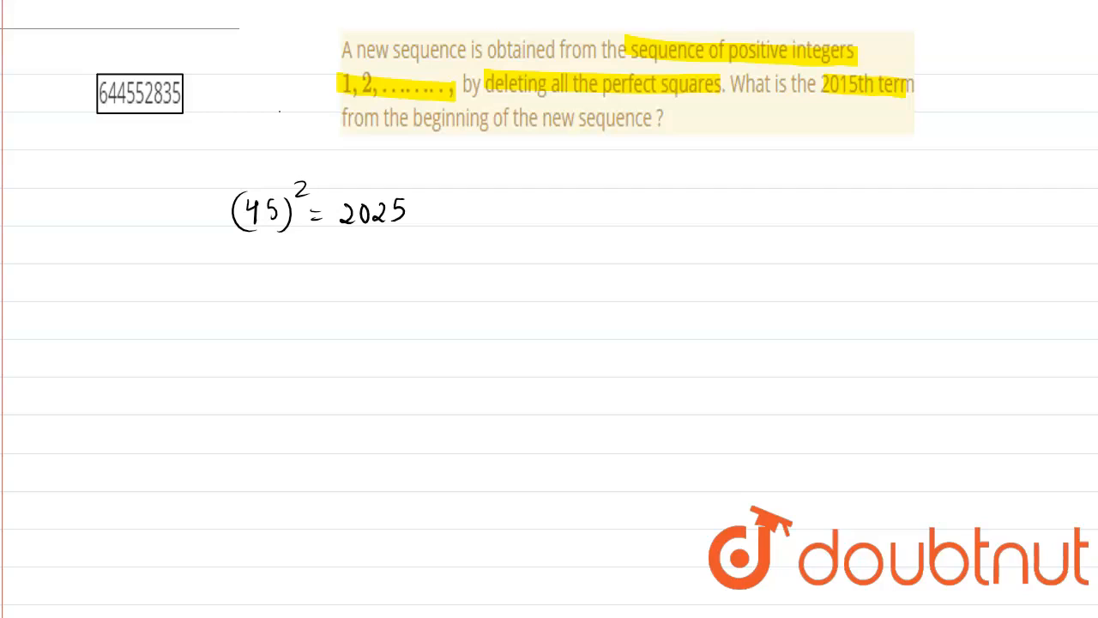
type("015 =")
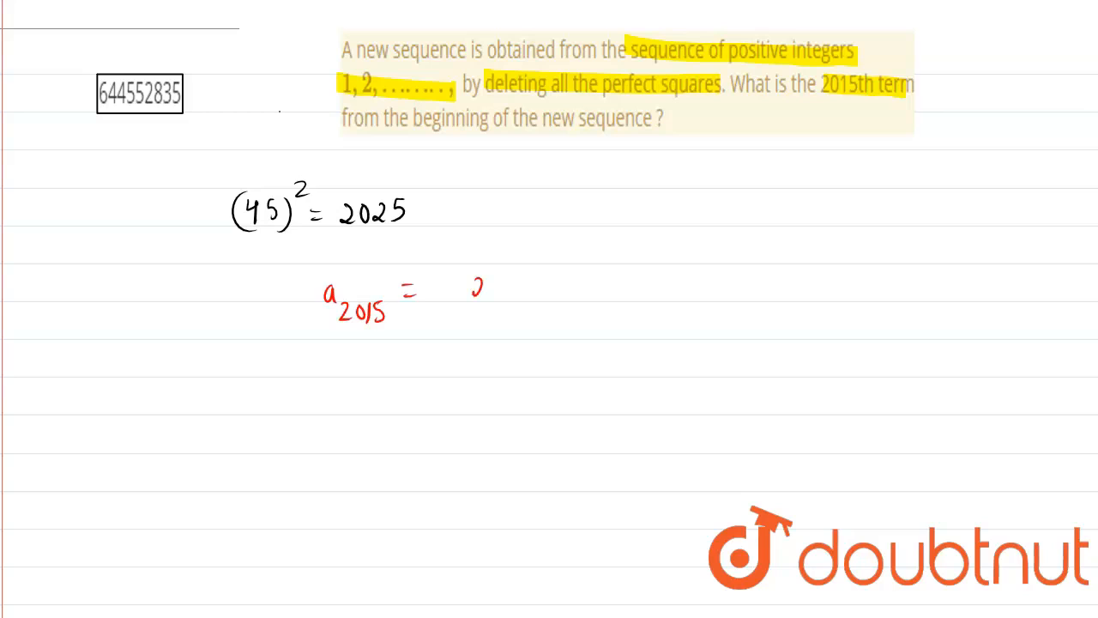
type("2015 +")
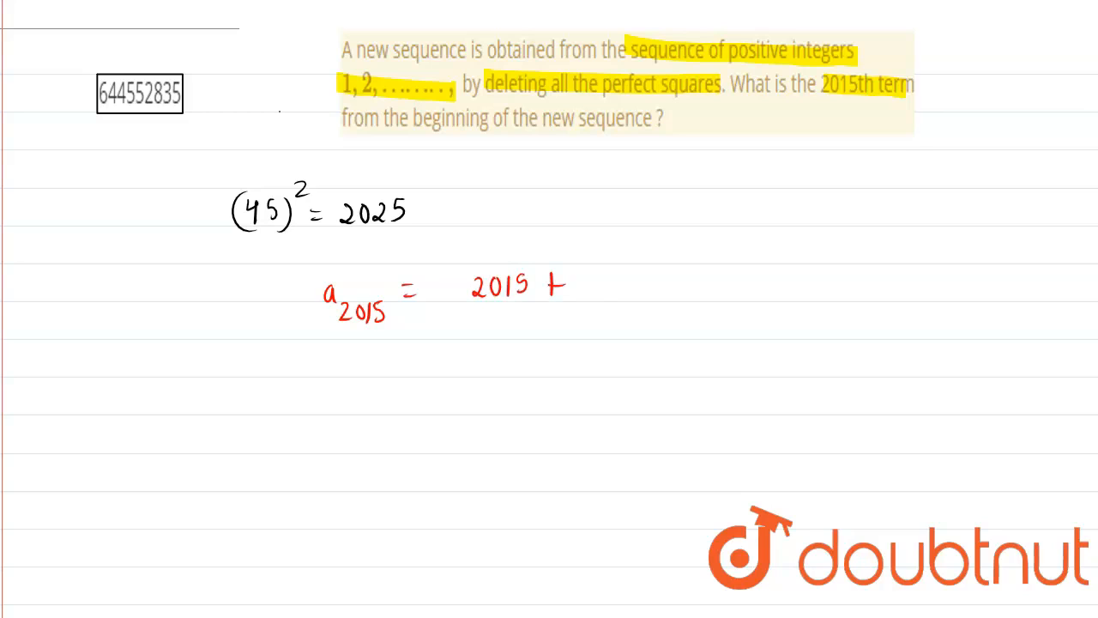